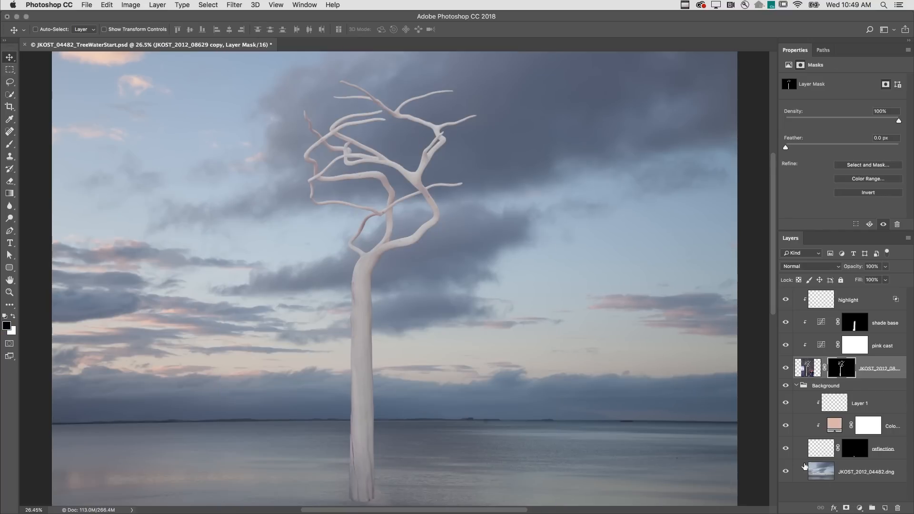
Zoom to 100% on the branches and enter Select and Mask from the Select menu.
{"action": "left_click", "coordinate": [275, 4]}
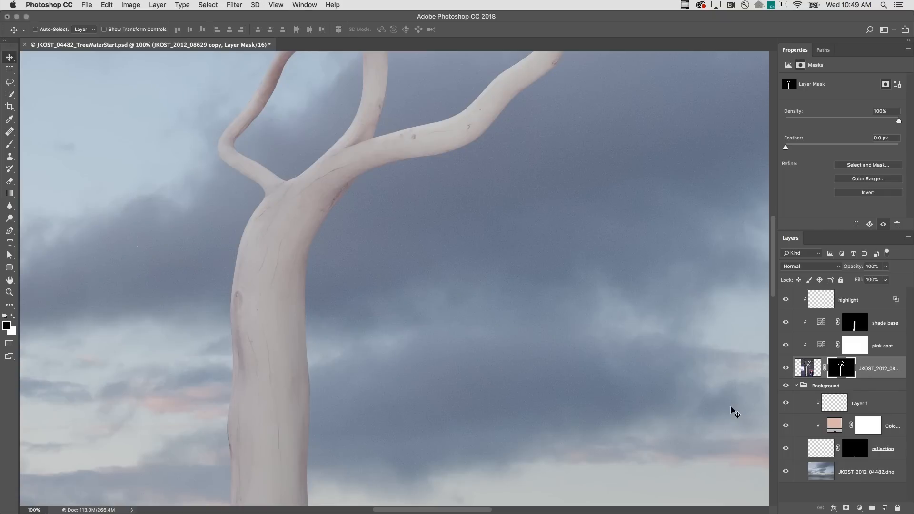
{"action": "mouse_move", "coordinate": [787, 181]}
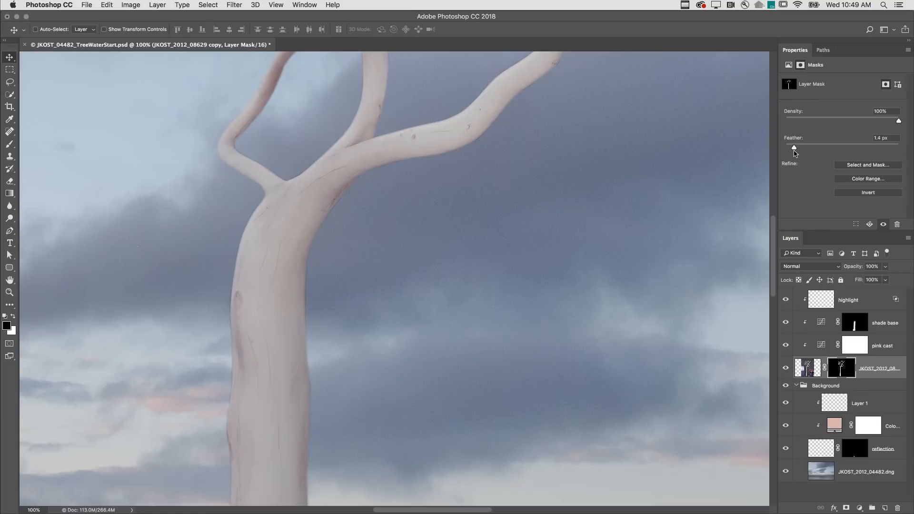
{"action": "mouse_move", "coordinate": [793, 148]}
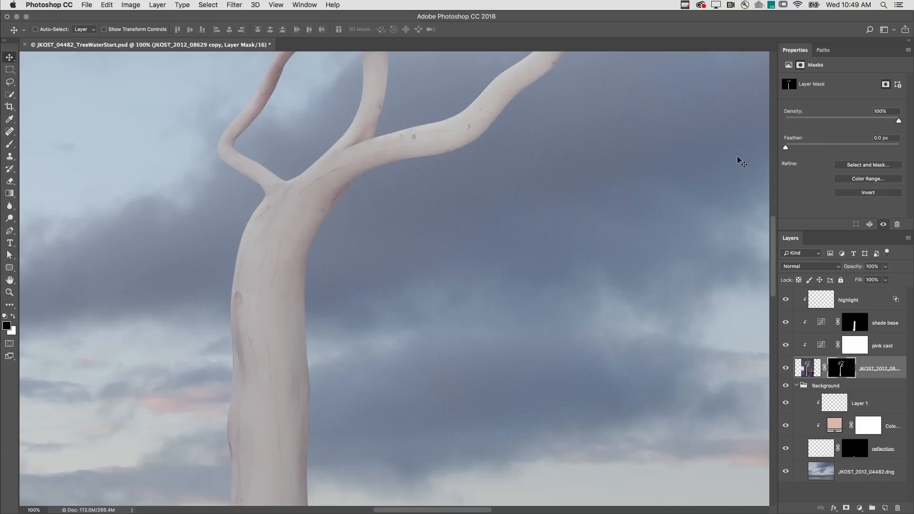
{"action": "left_click", "coordinate": [208, 4]}
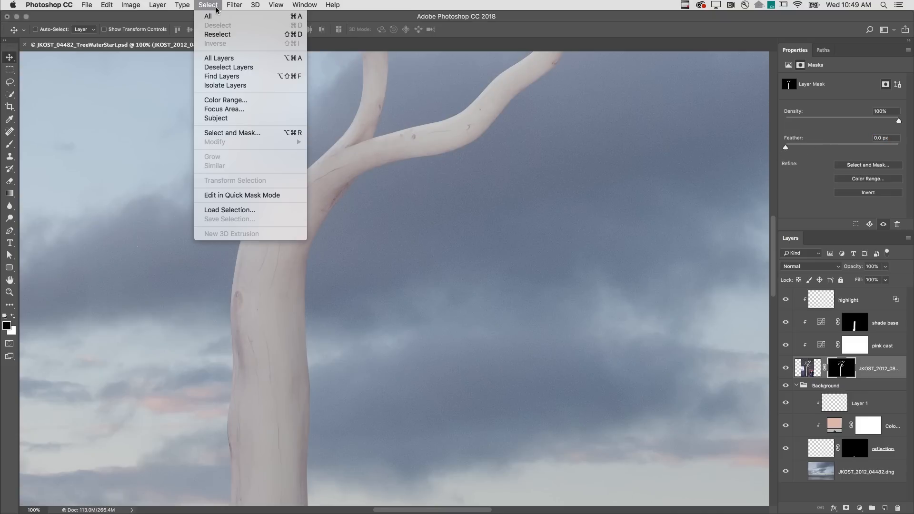
{"action": "left_click", "coordinate": [232, 132]}
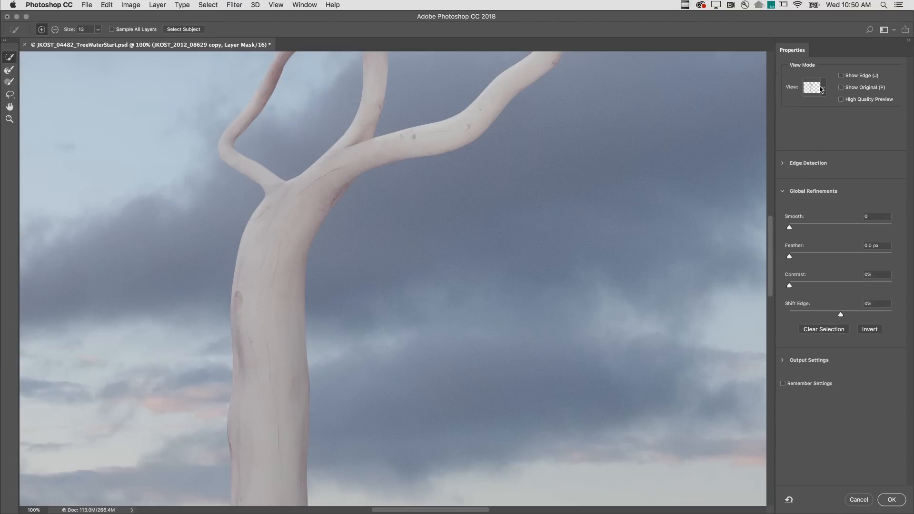
Adjust Global Refinements toward a 1.3 px feather and -87% edge shift.
{"action": "left_click", "coordinate": [814, 87]}
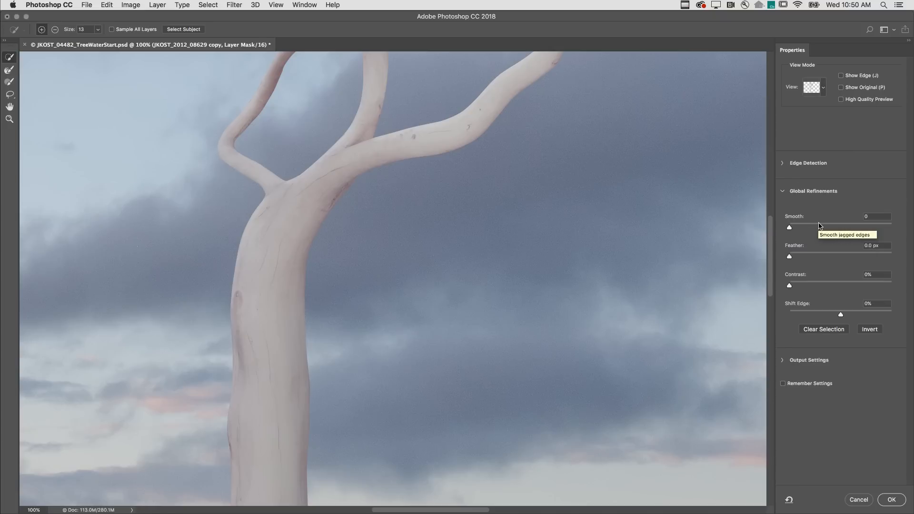
{"action": "mouse_move", "coordinate": [808, 241]}
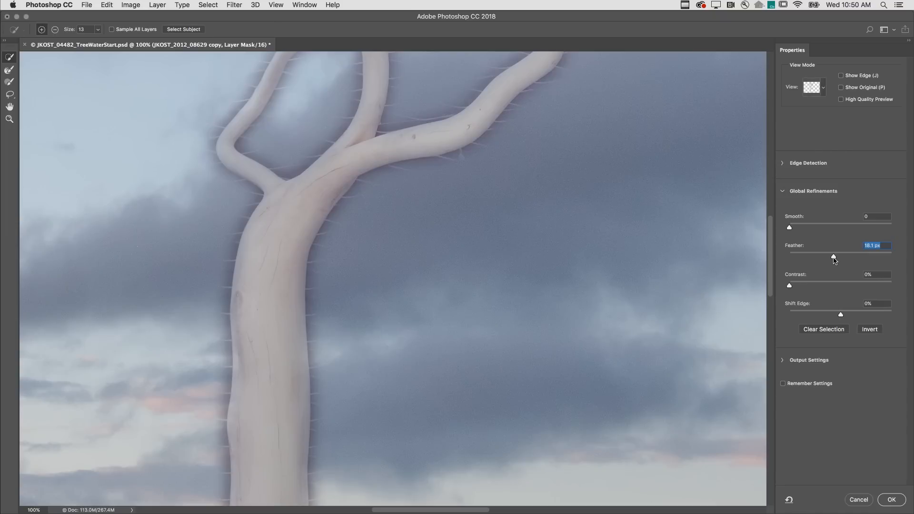
{"action": "mouse_move", "coordinate": [835, 279]}
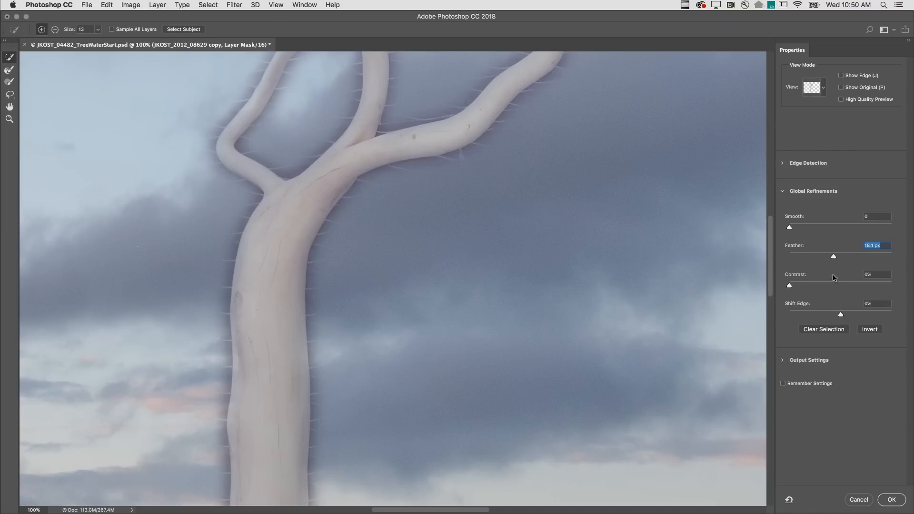
{"action": "mouse_move", "coordinate": [832, 318]}
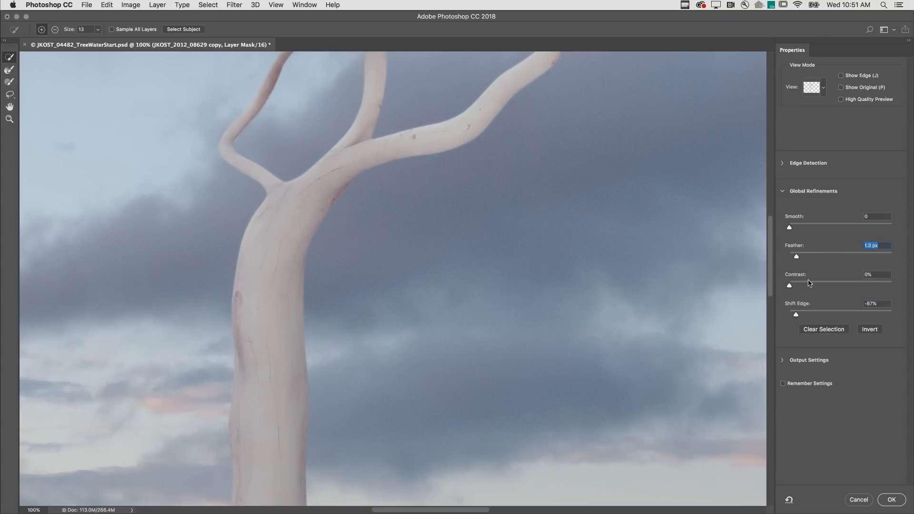
Confirm Select and Mask with OK, committing the refined edge to the tree's layer mask.
{"action": "left_click", "coordinate": [892, 500]}
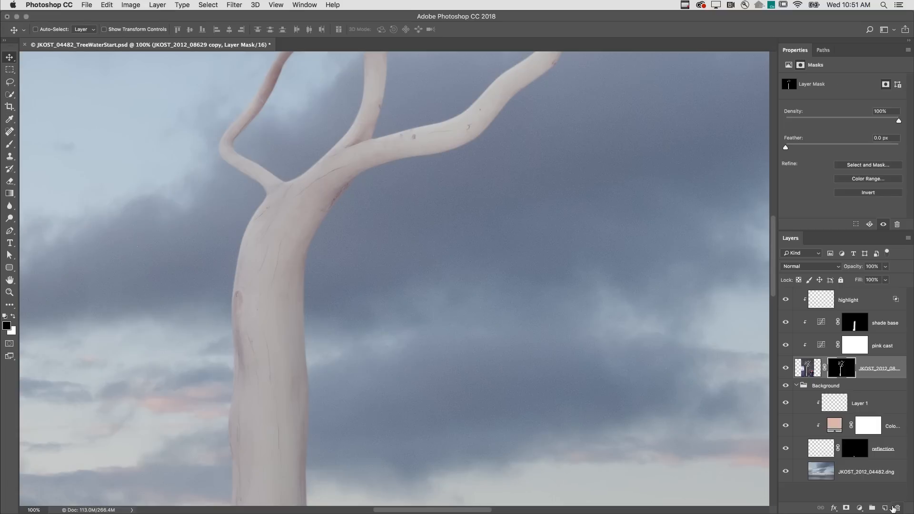
{"action": "mouse_move", "coordinate": [424, 357]}
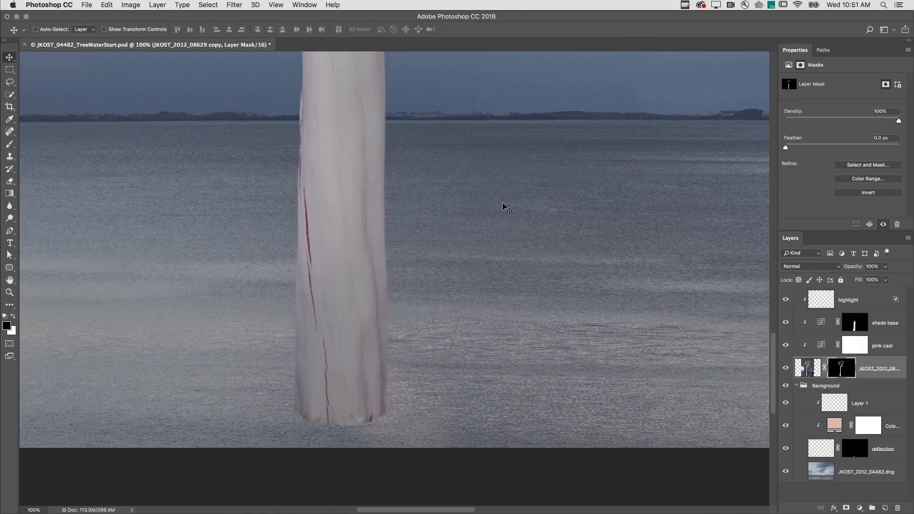
Choose the Brush tool for painting on the tree's layer mask.
{"action": "left_click", "coordinate": [10, 144]}
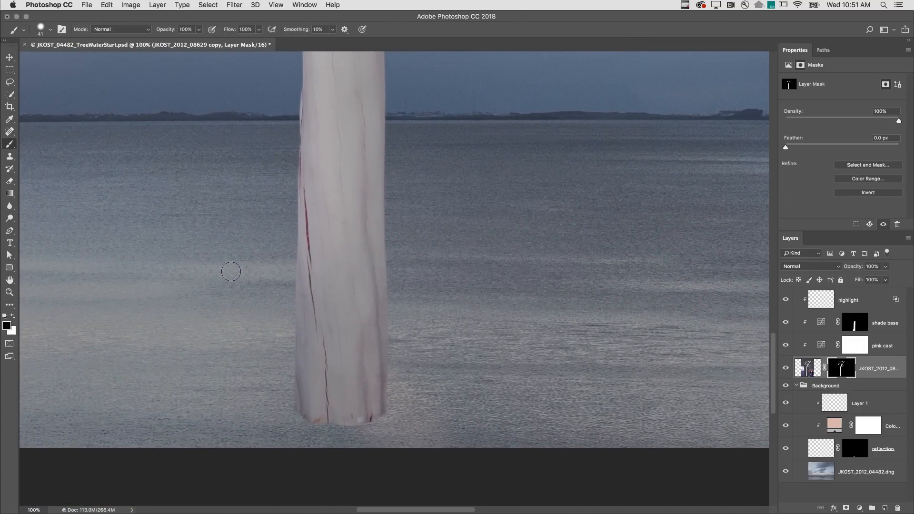
{"action": "mouse_move", "coordinate": [204, 277]}
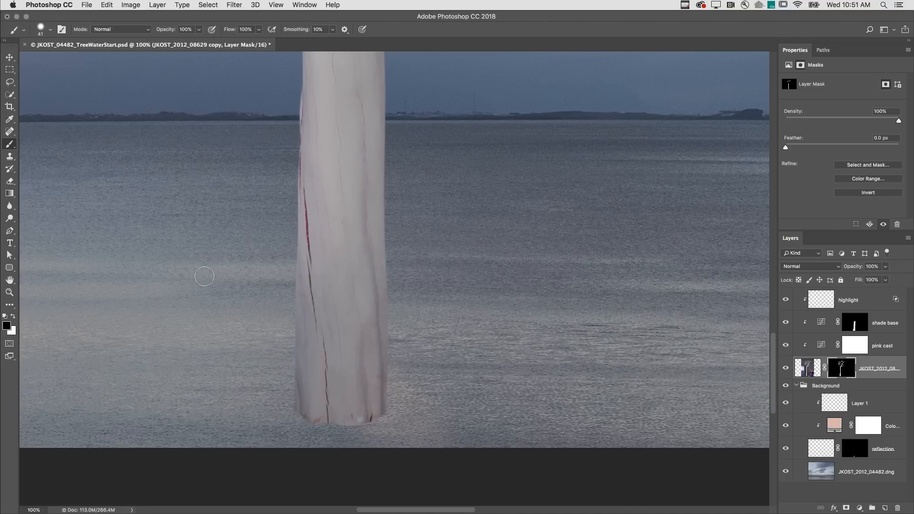
{"action": "mouse_move", "coordinate": [192, 291]}
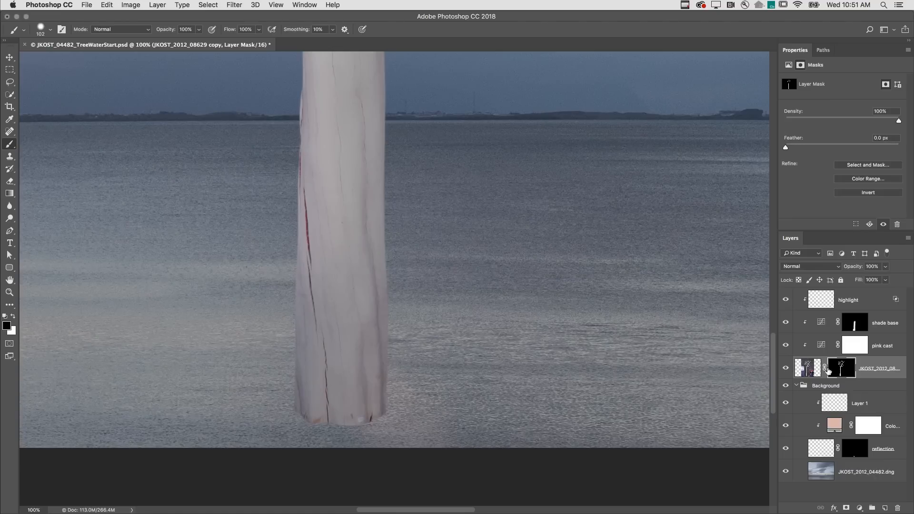
{"action": "mouse_move", "coordinate": [279, 380]}
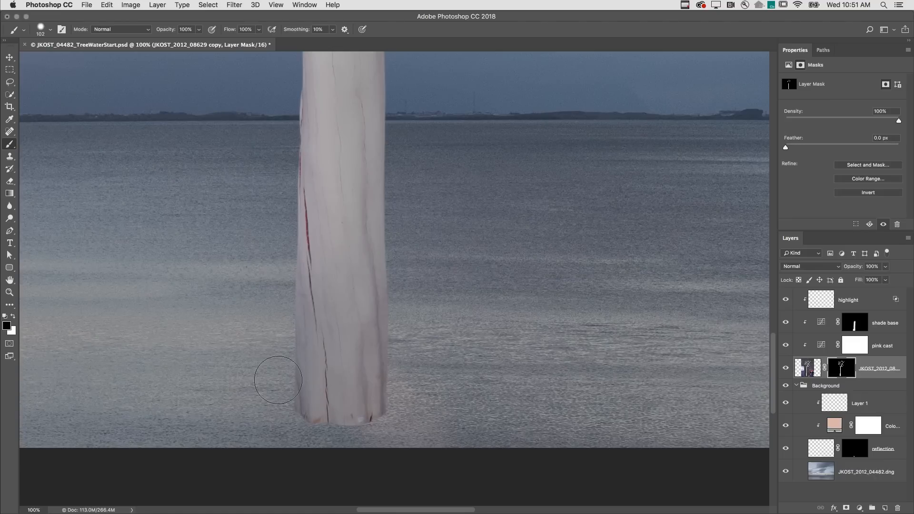